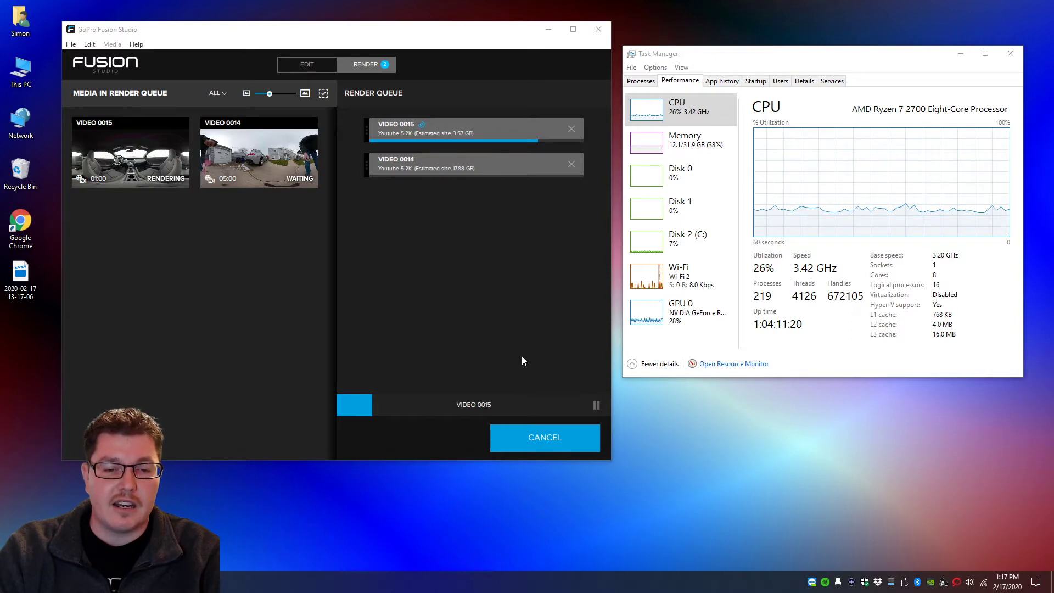
mouse_move(499, 327)
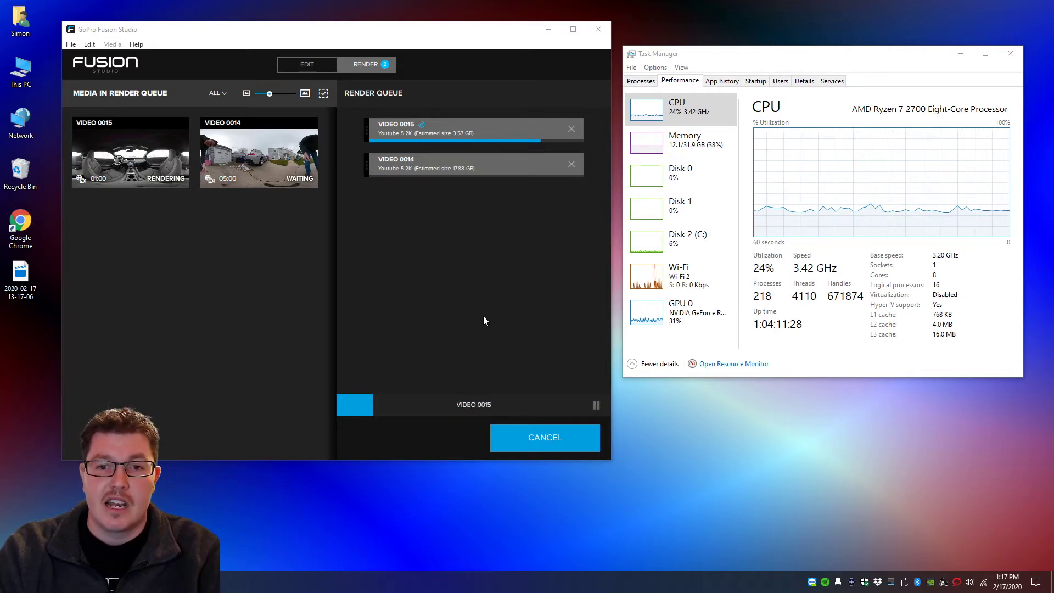
mouse_move(677, 110)
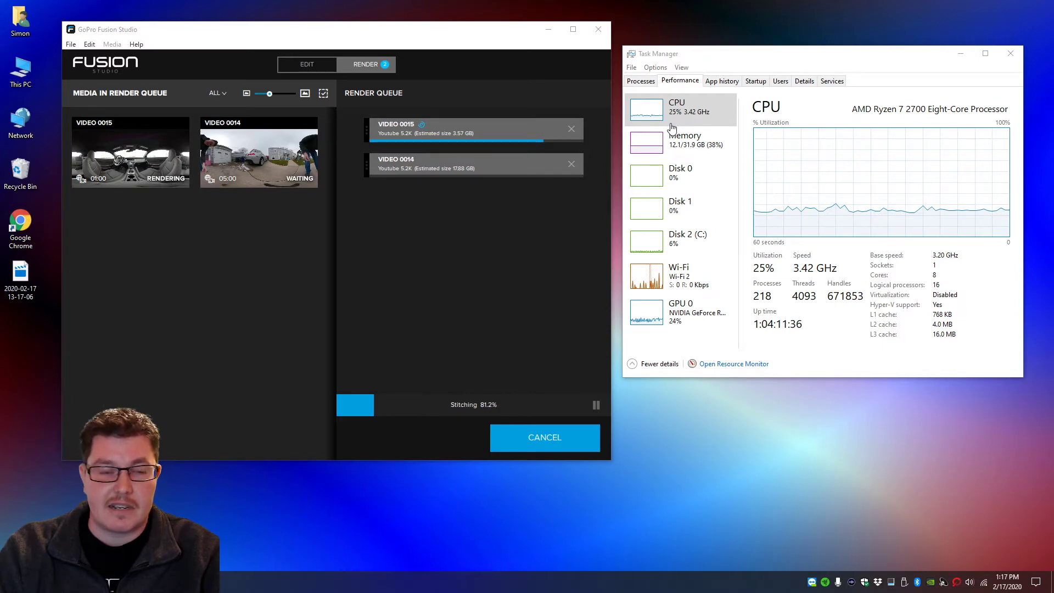
mouse_move(678, 141)
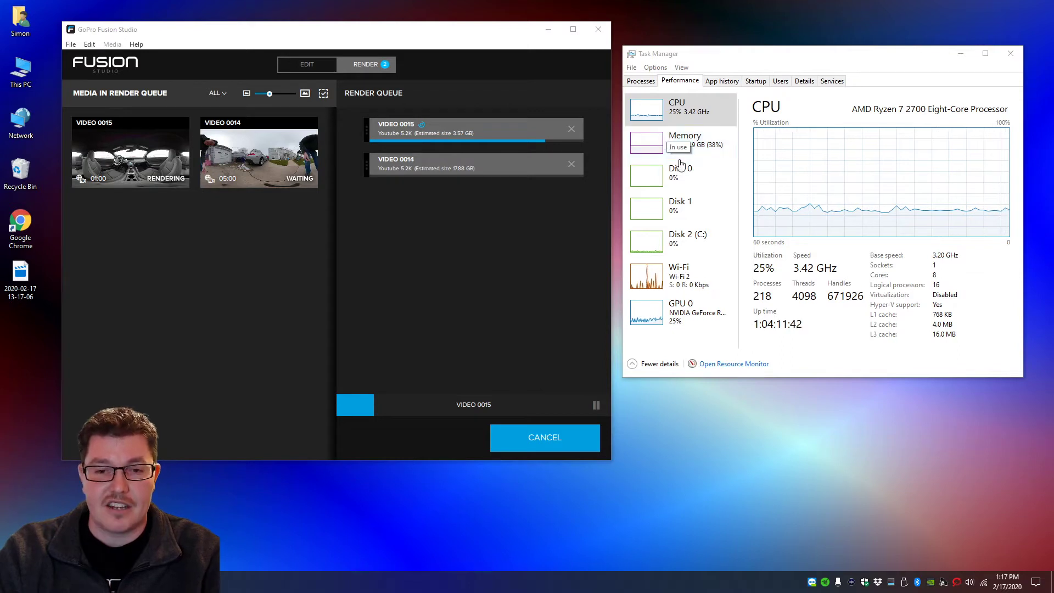
mouse_move(679, 152)
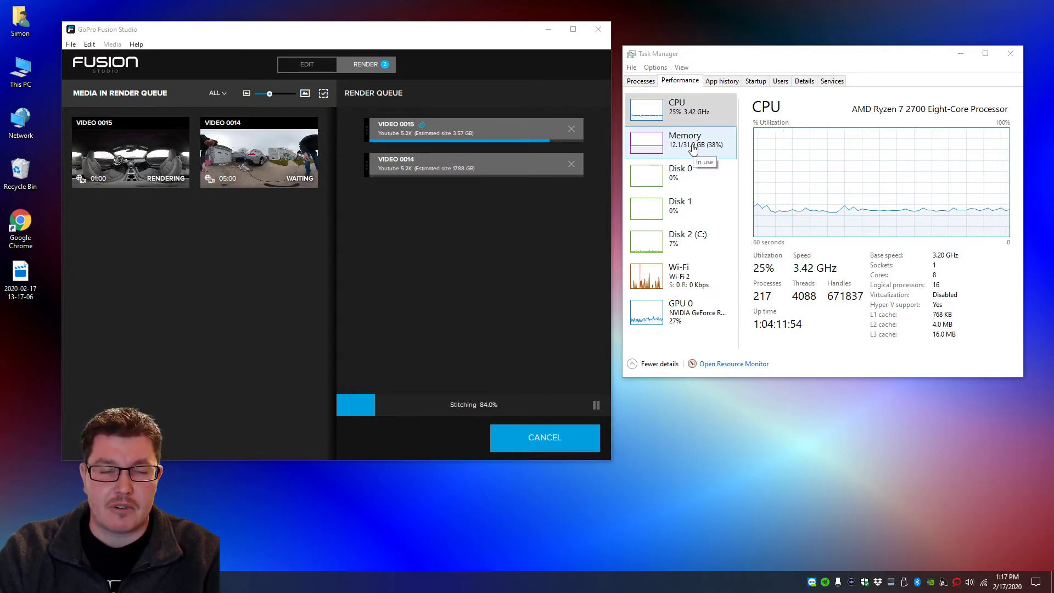
mouse_move(711, 198)
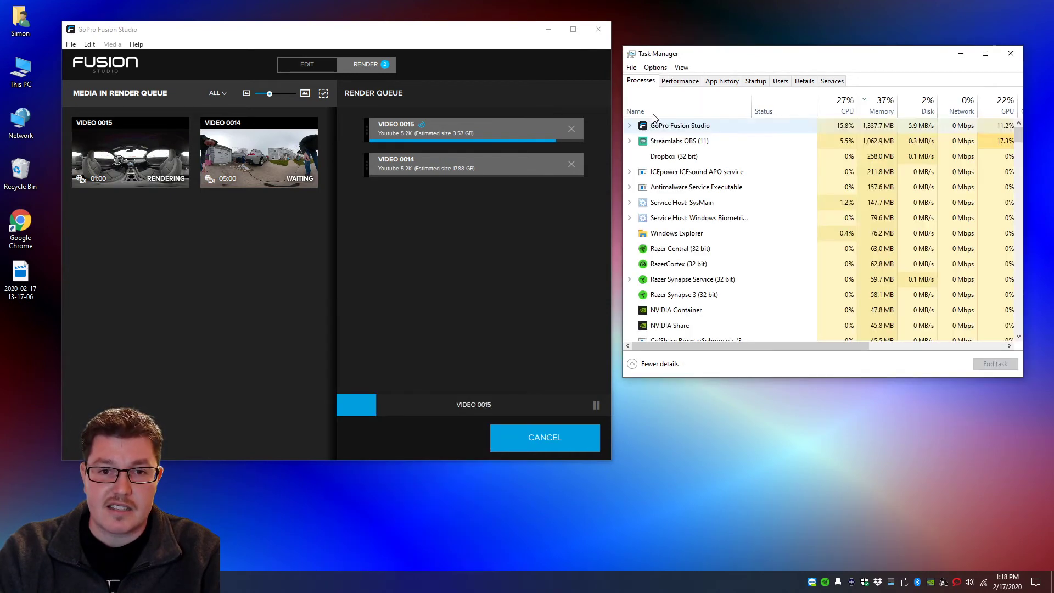
From the GoPro Fusion Studio details entry, set FusionStudio_x64.exe affinity to CPU 0 and CPU 1.
right_click(680, 125)
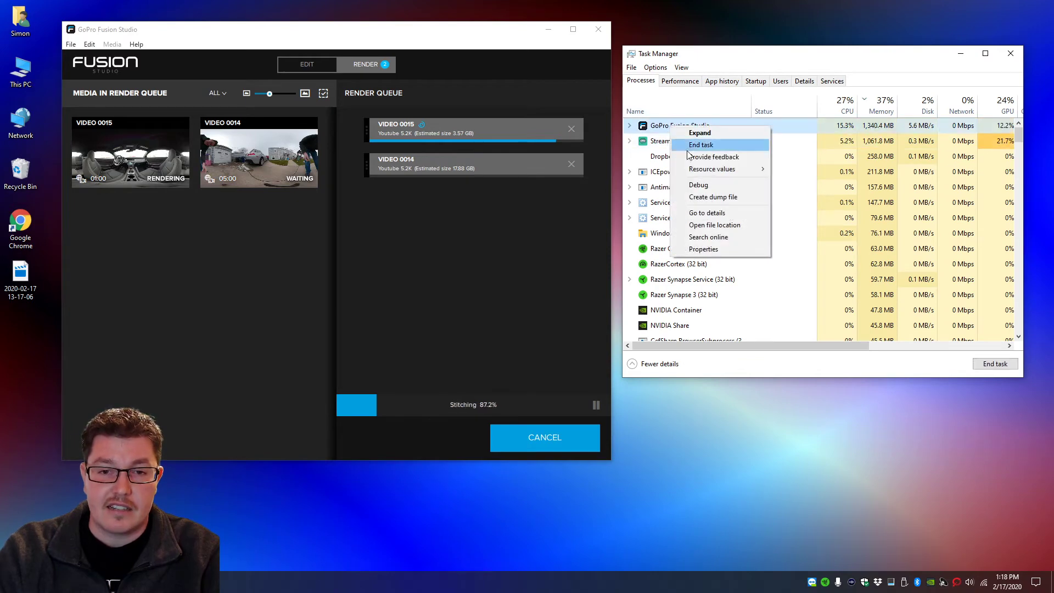
mouse_move(707, 212)
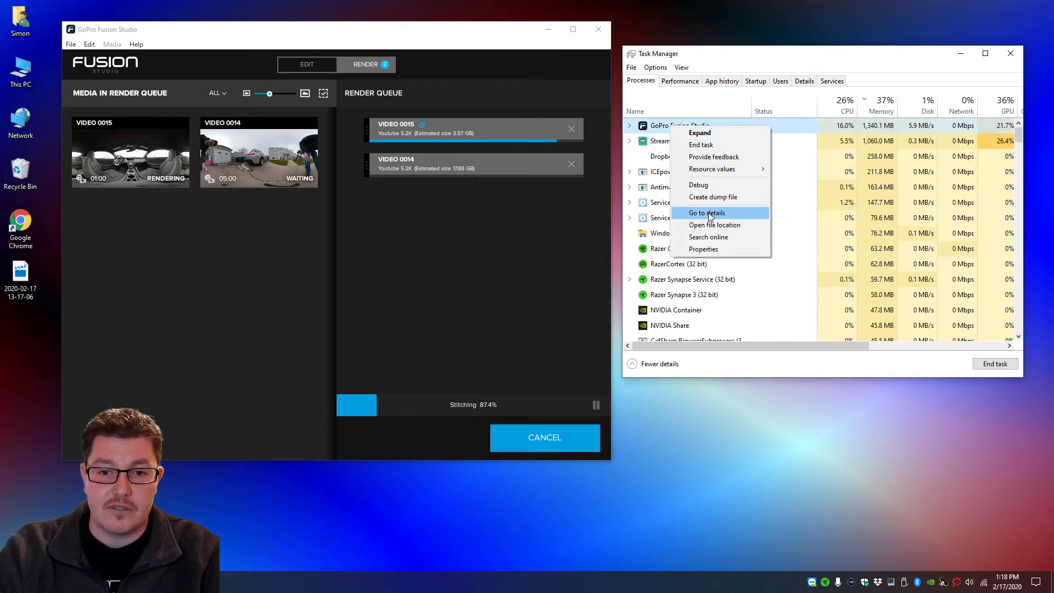
click(705, 212)
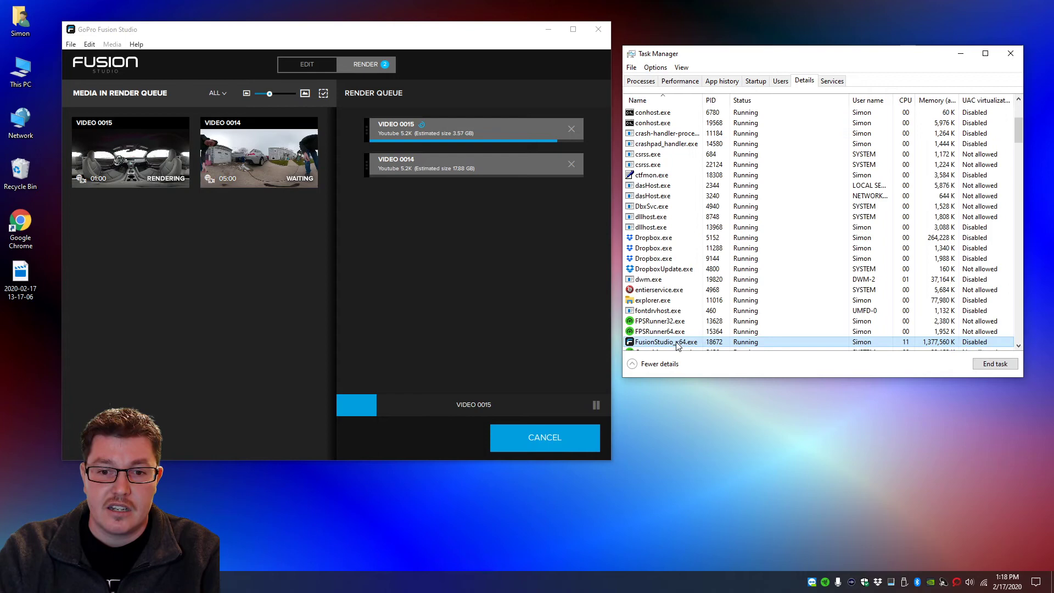
right_click(665, 342)
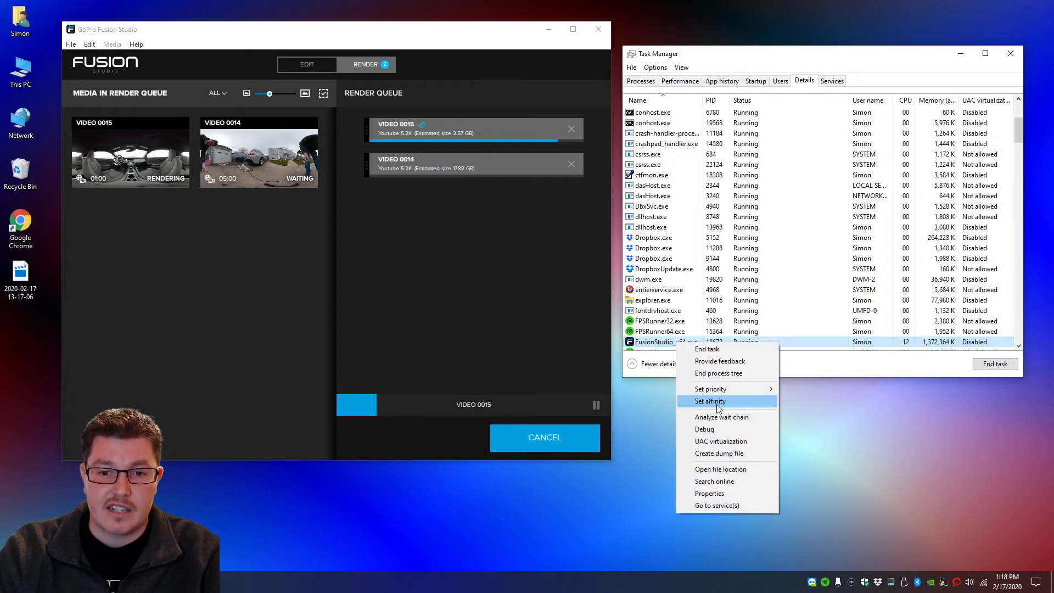
click(709, 402)
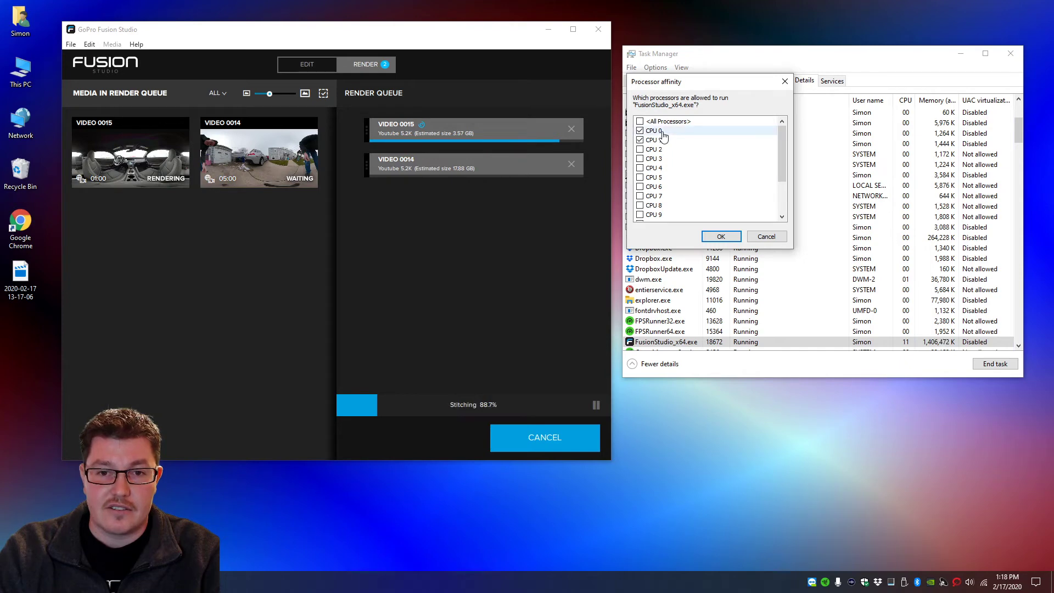
click(640, 121)
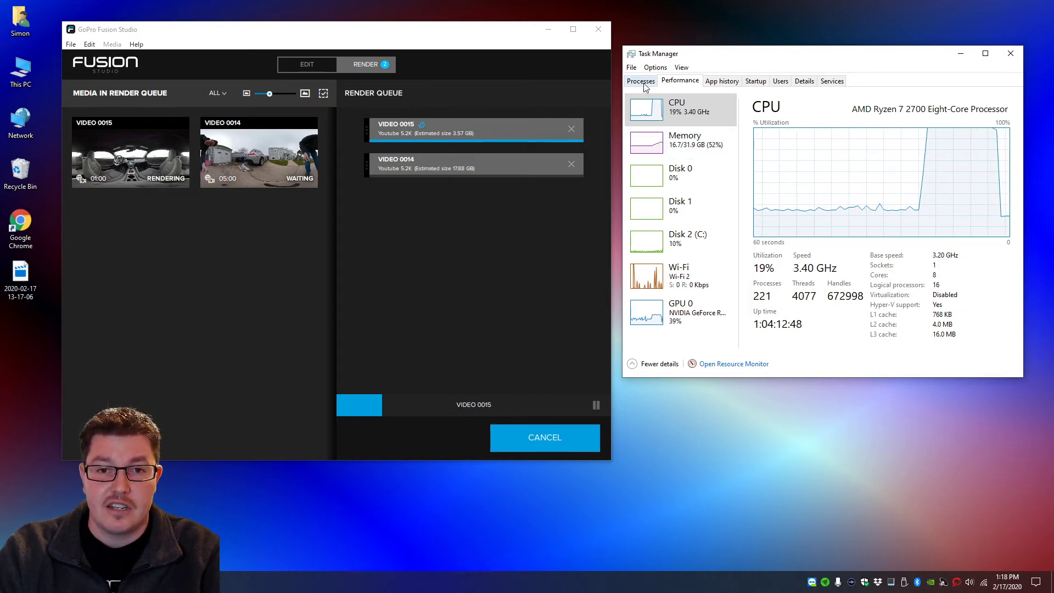
Reapply FusionStudio_x64.exe affinity: clear All Processors, keep CPU 0 and CPU 1, confirm.
click(640, 81)
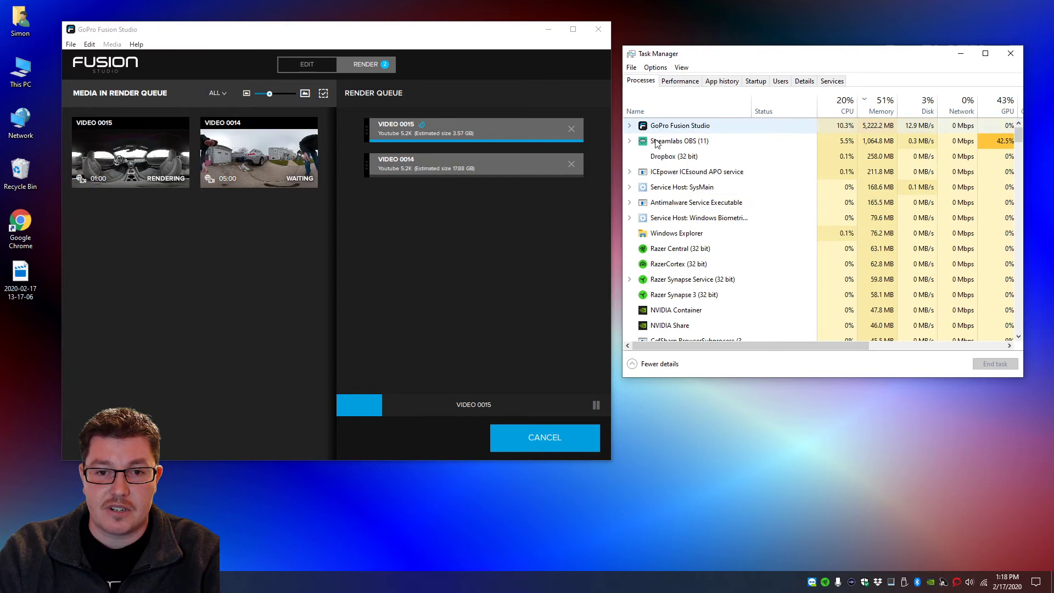
right_click(680, 125)
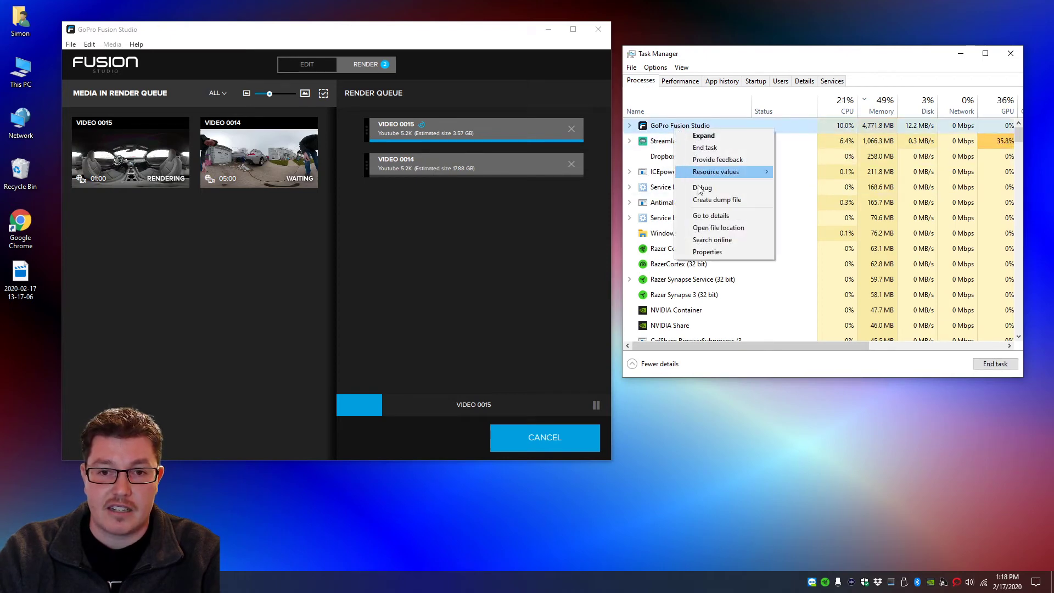
mouse_move(717, 227)
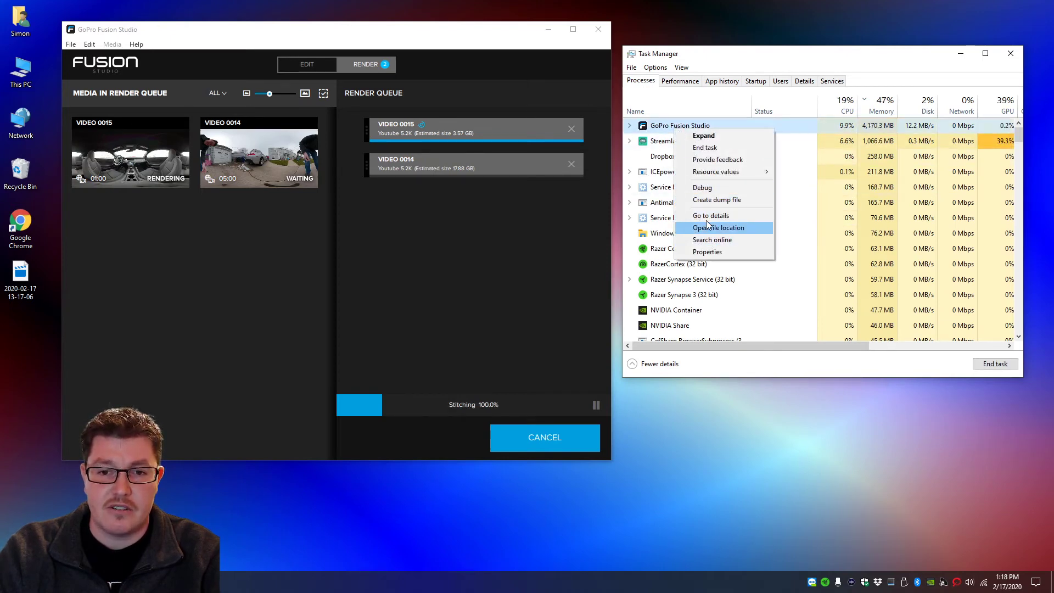
click(709, 215)
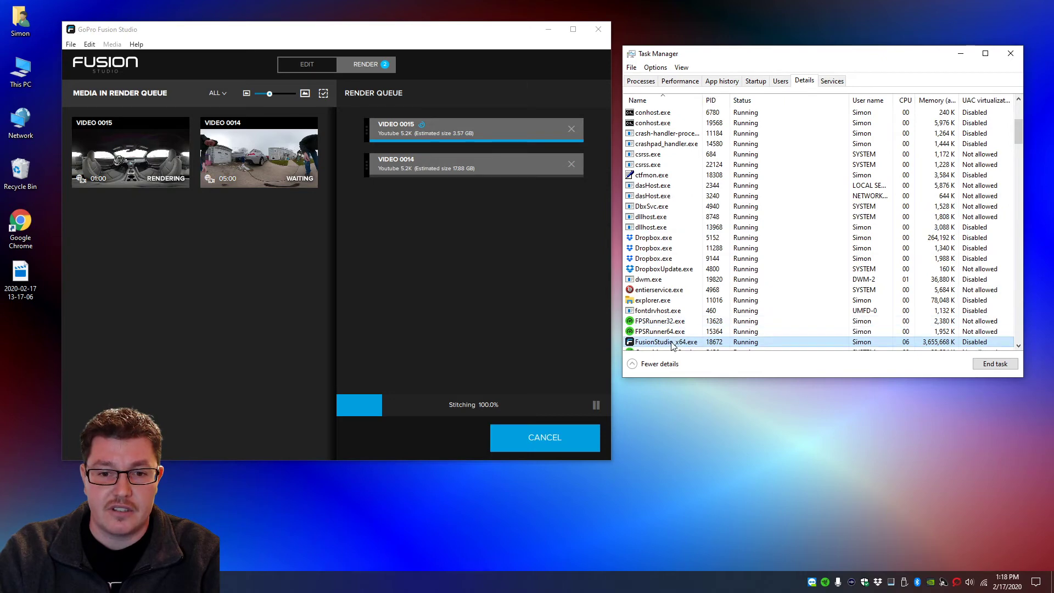
right_click(666, 341)
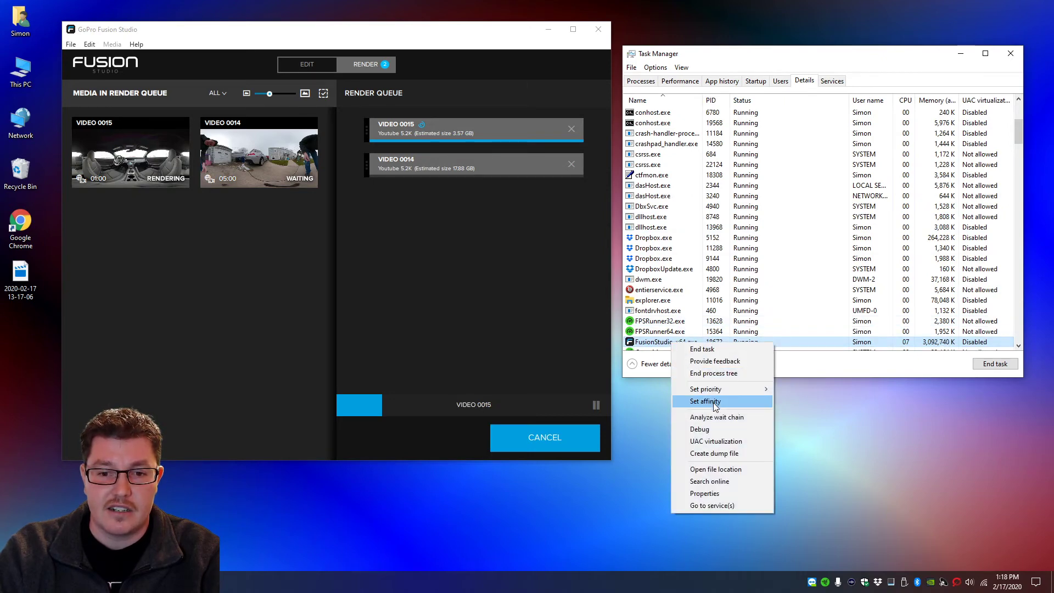
click(704, 401)
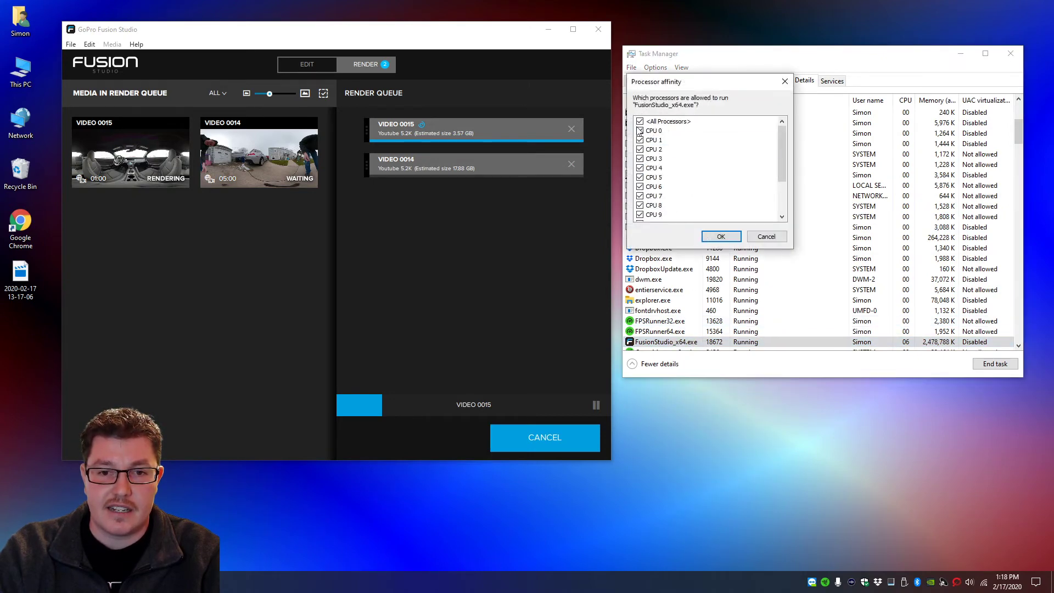
click(640, 120)
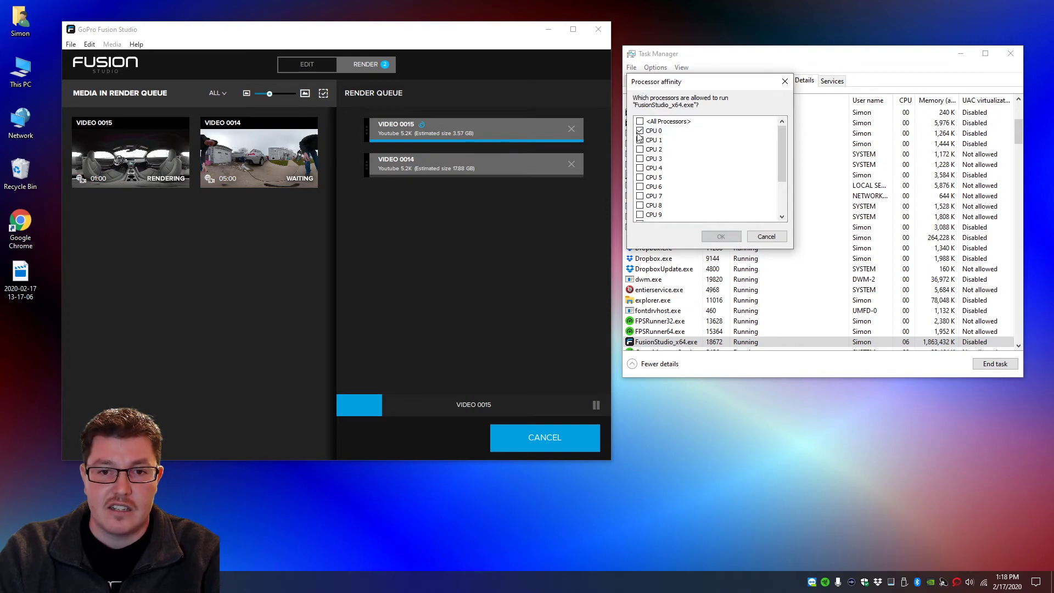
click(640, 140)
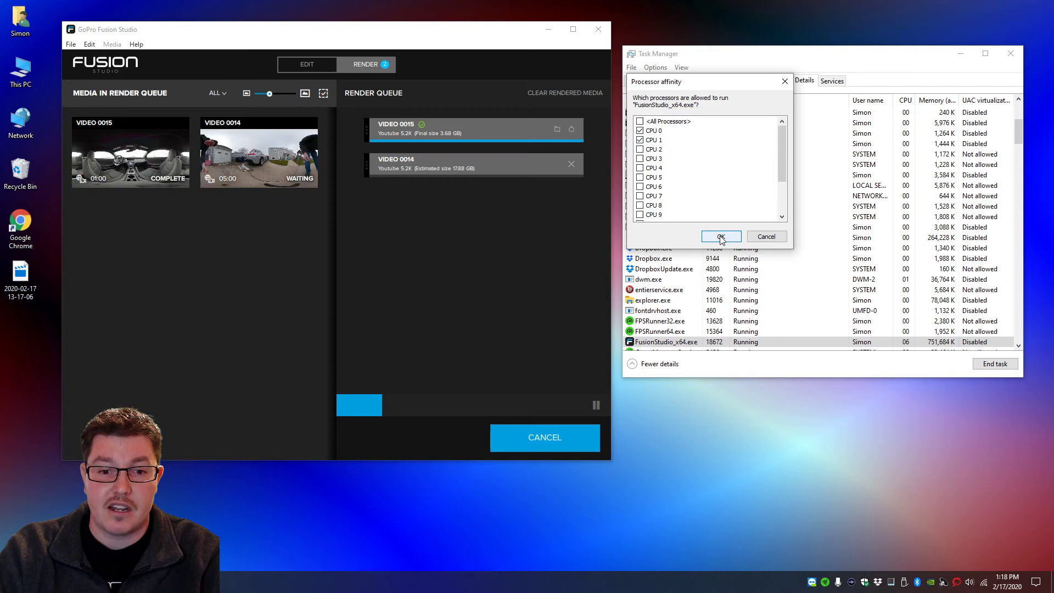
click(721, 236)
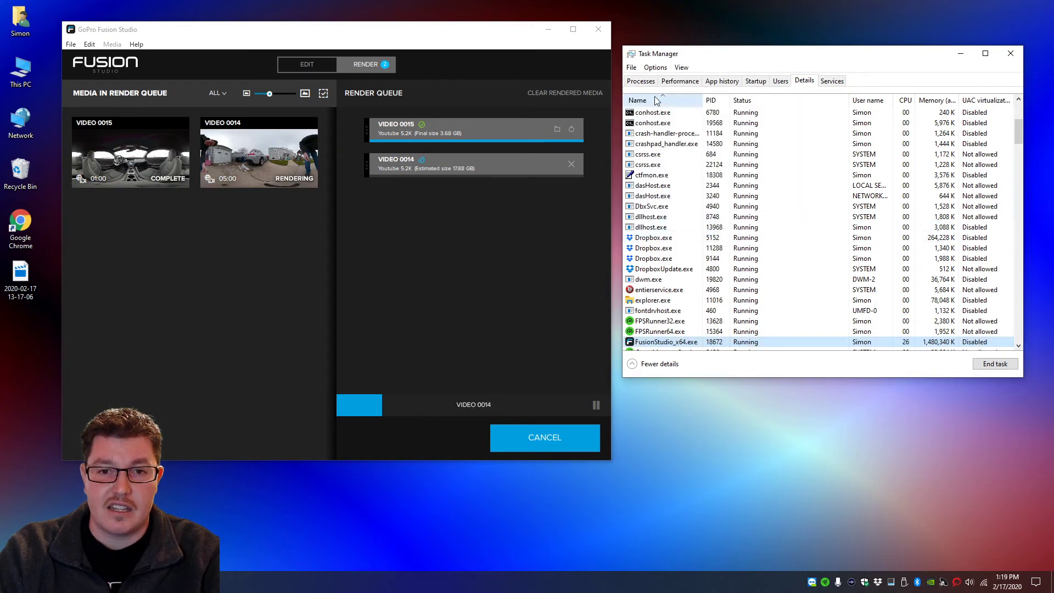
Switch Task Manager to the Performance graphs to watch CPU and memory usage.
click(678, 81)
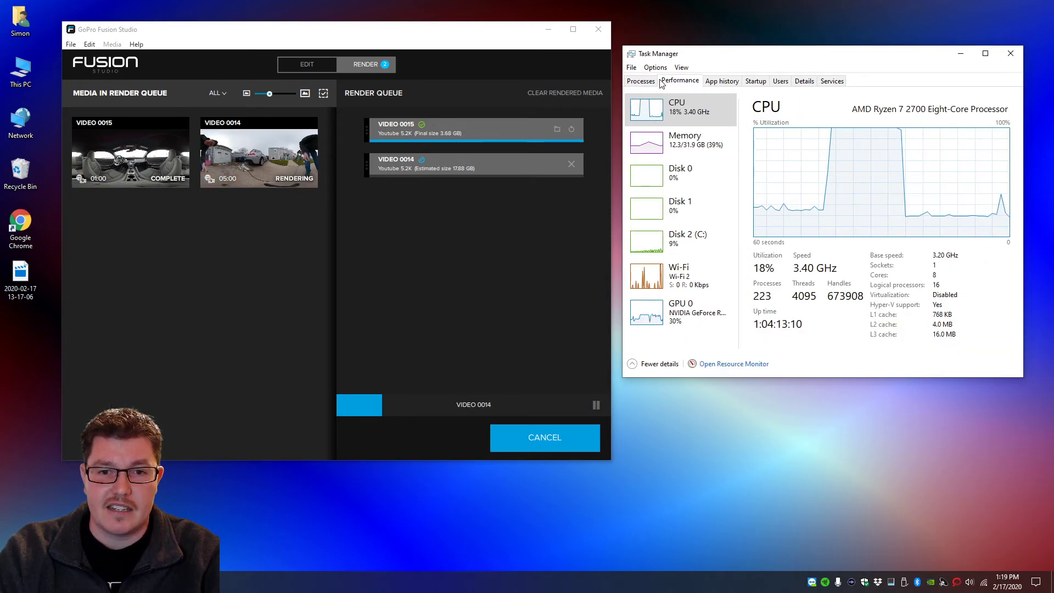
mouse_move(680, 140)
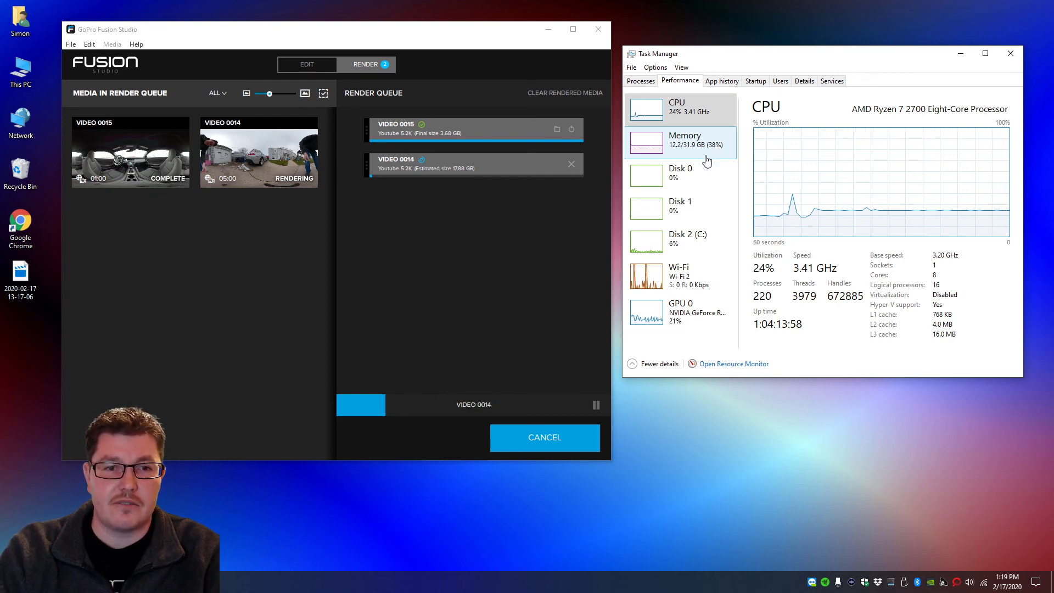
mouse_move(706, 144)
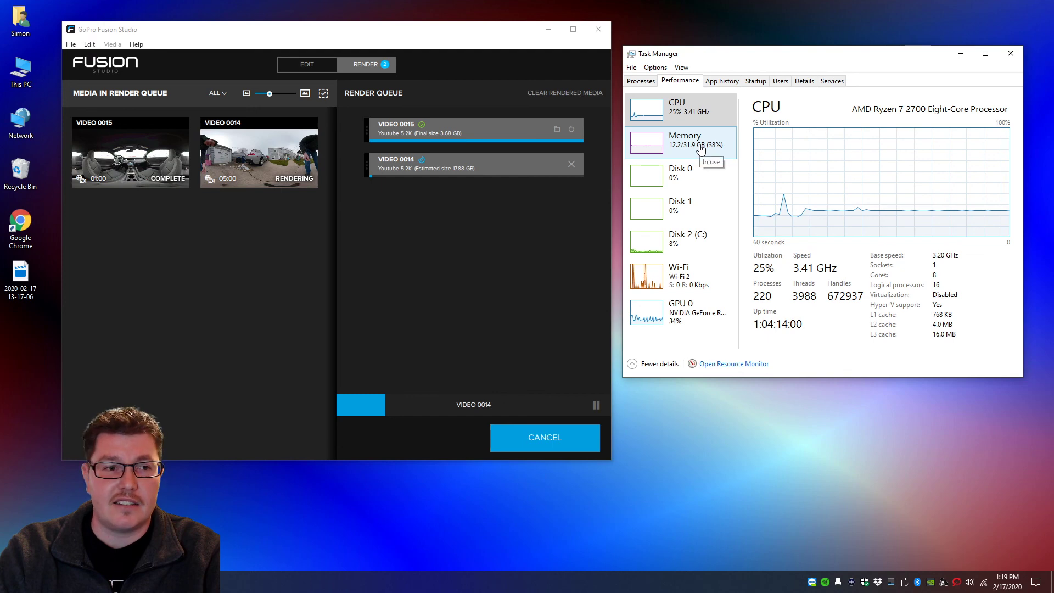